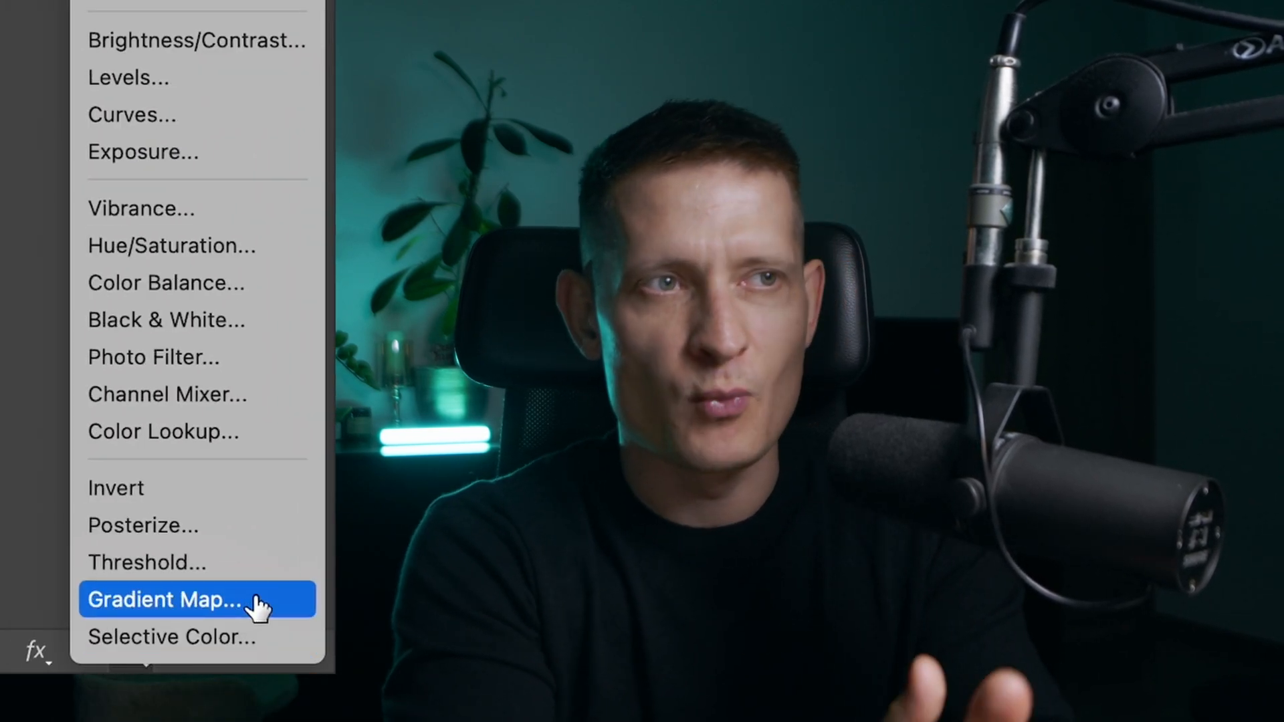
# Add a Gradient Map adjustment layer over the beach portrait
pyautogui.click(193, 599)
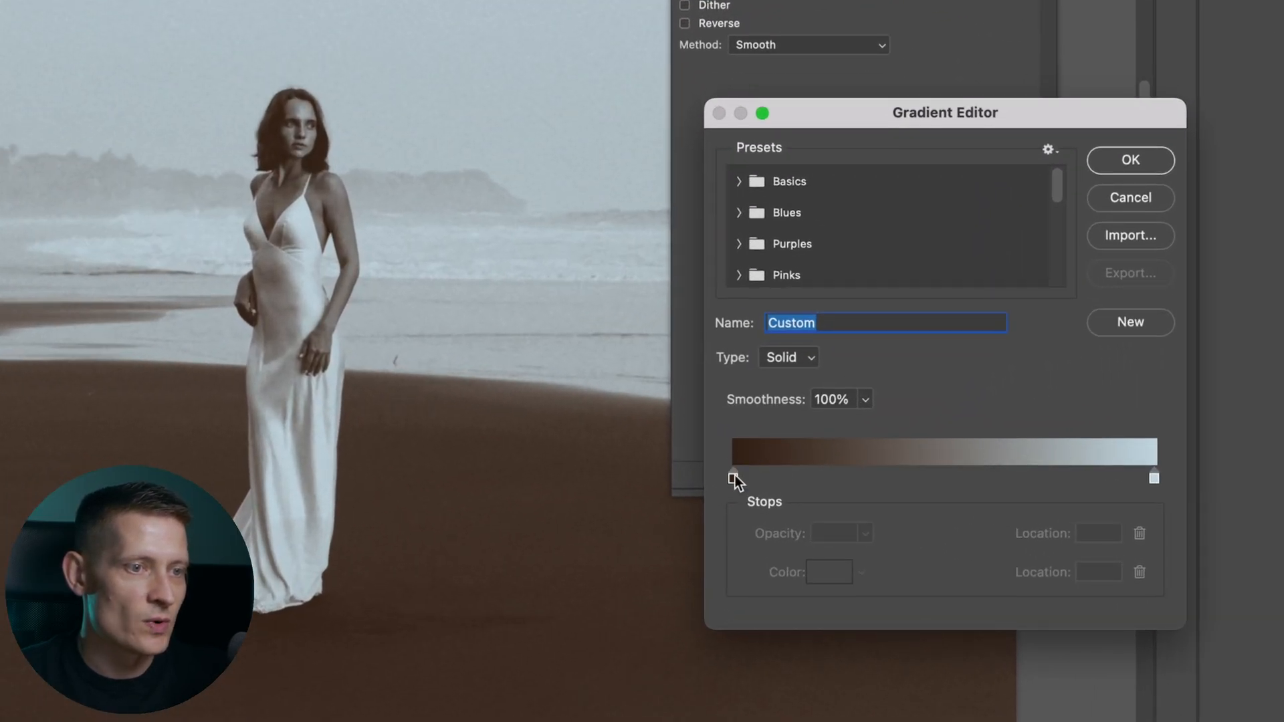
# Recolour the darkest stop, add a 49% midtone stop (orange tried and discarded), and apply the gradient
pyautogui.doubleClick(733, 476)
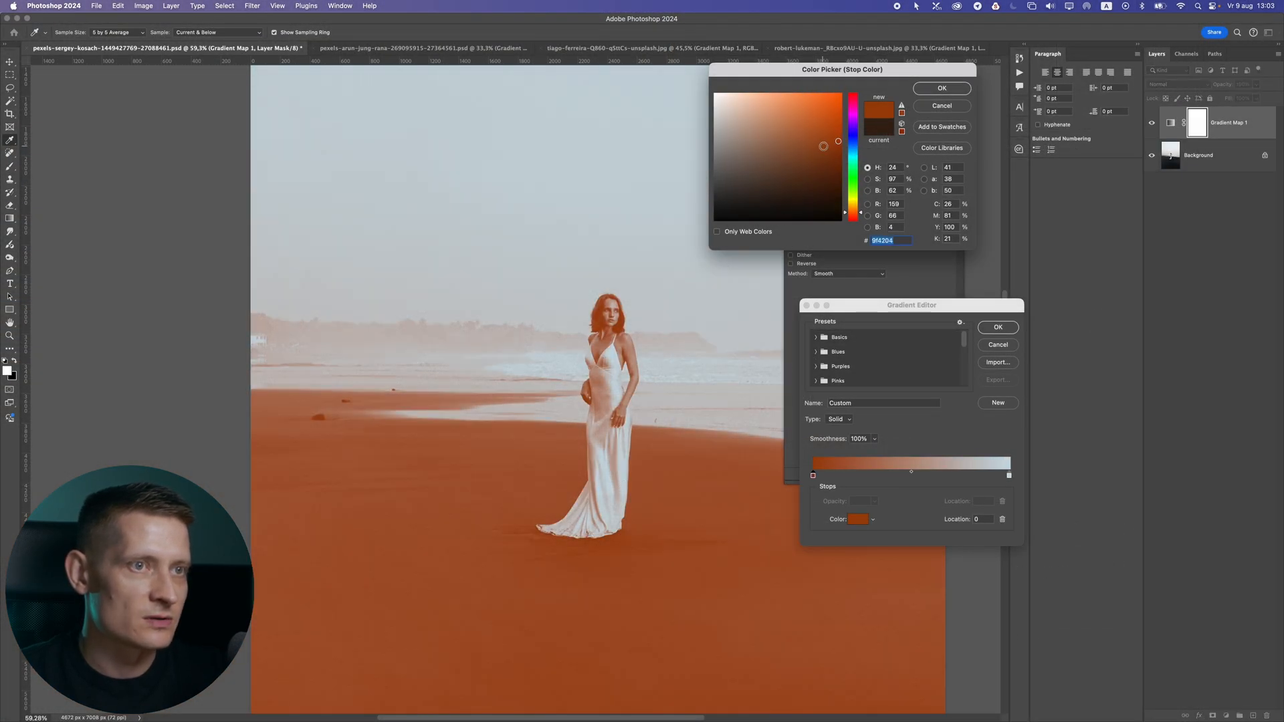
pyautogui.click(942, 88)
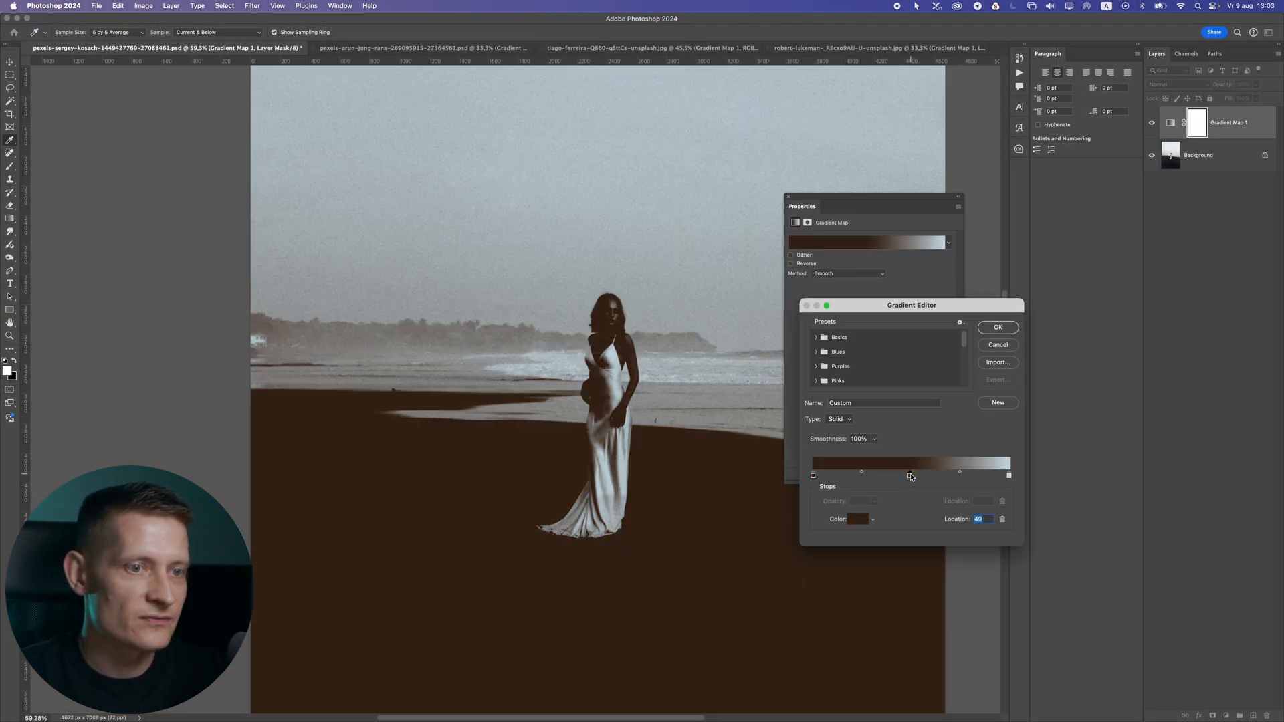
pyautogui.doubleClick(910, 475)
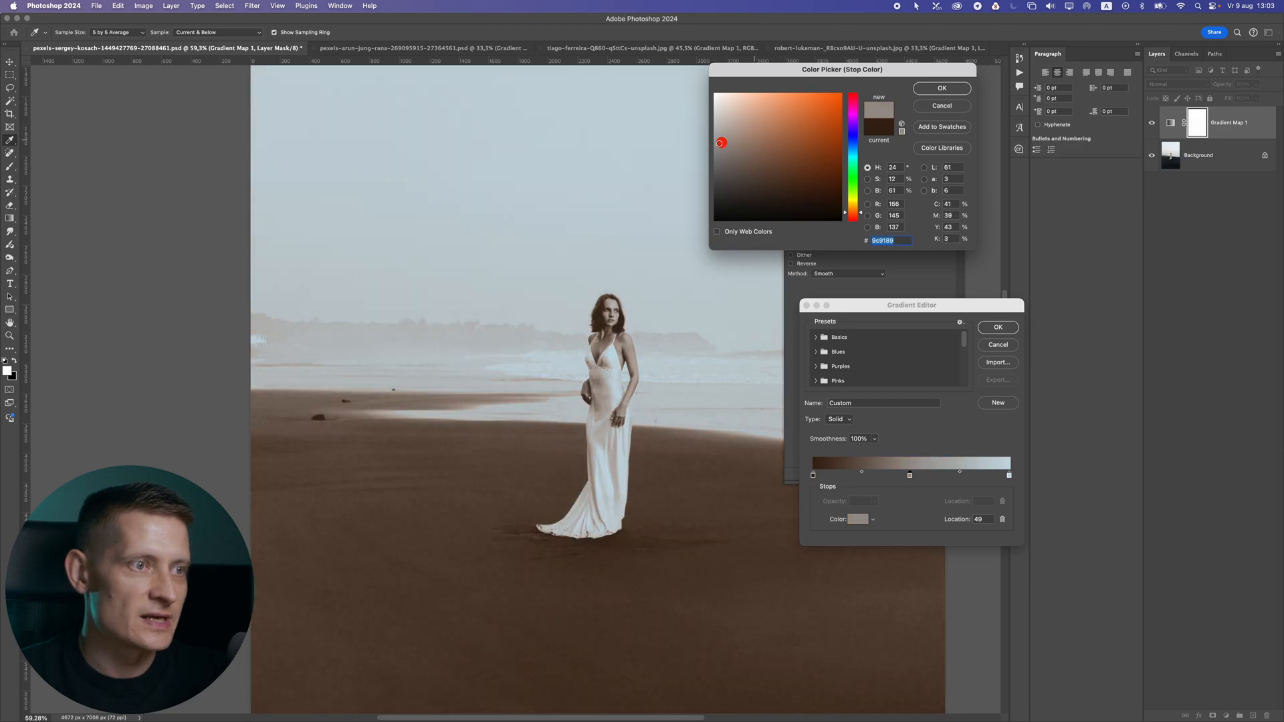
pyautogui.click(785, 107)
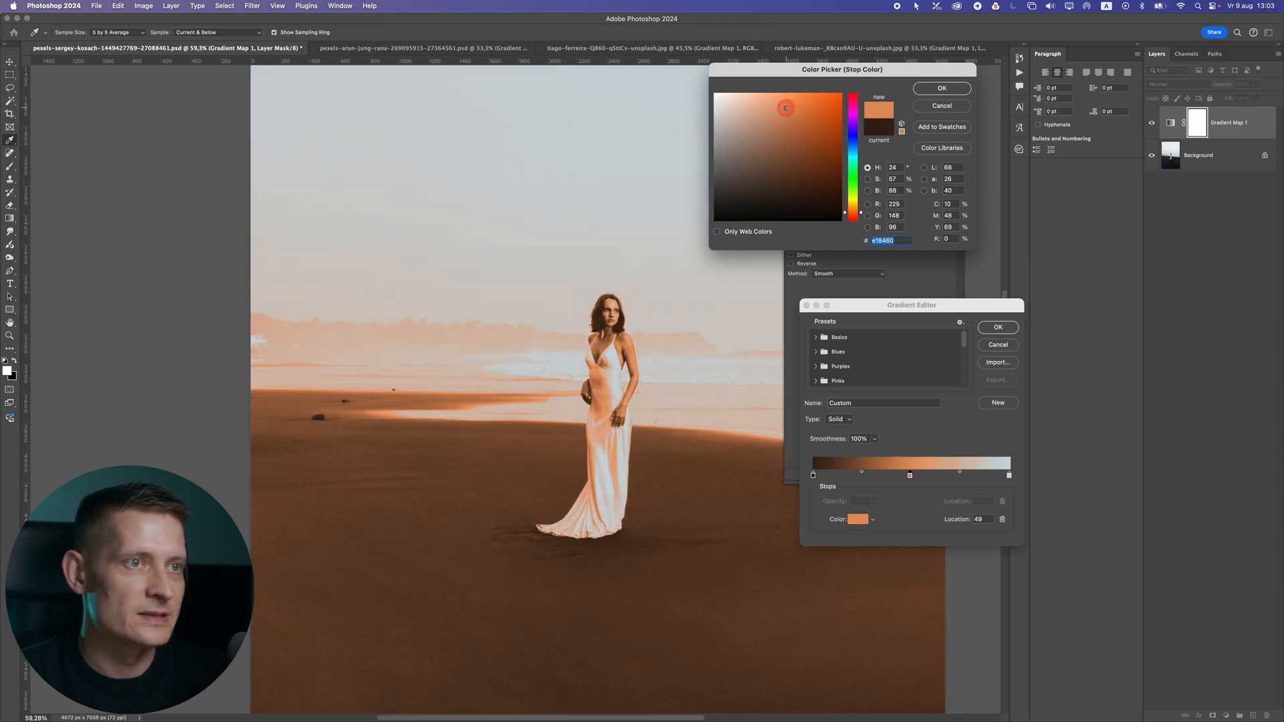
pyautogui.click(942, 88)
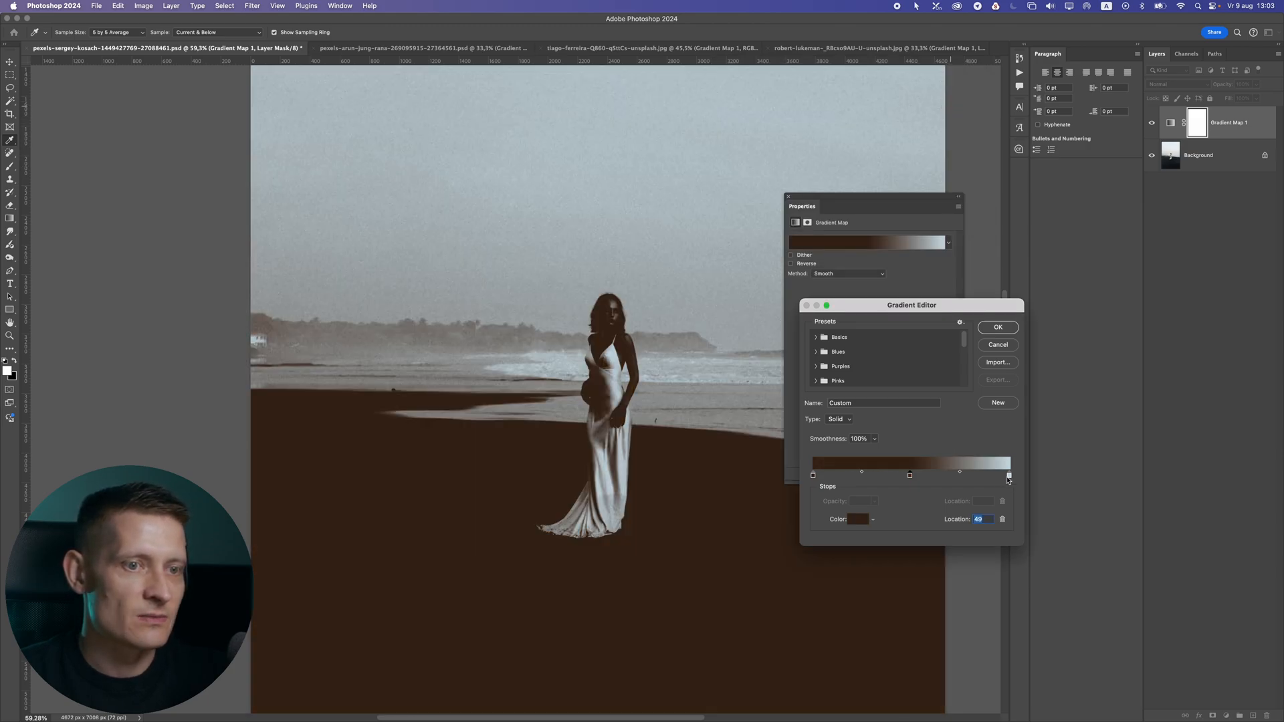
pyautogui.click(998, 327)
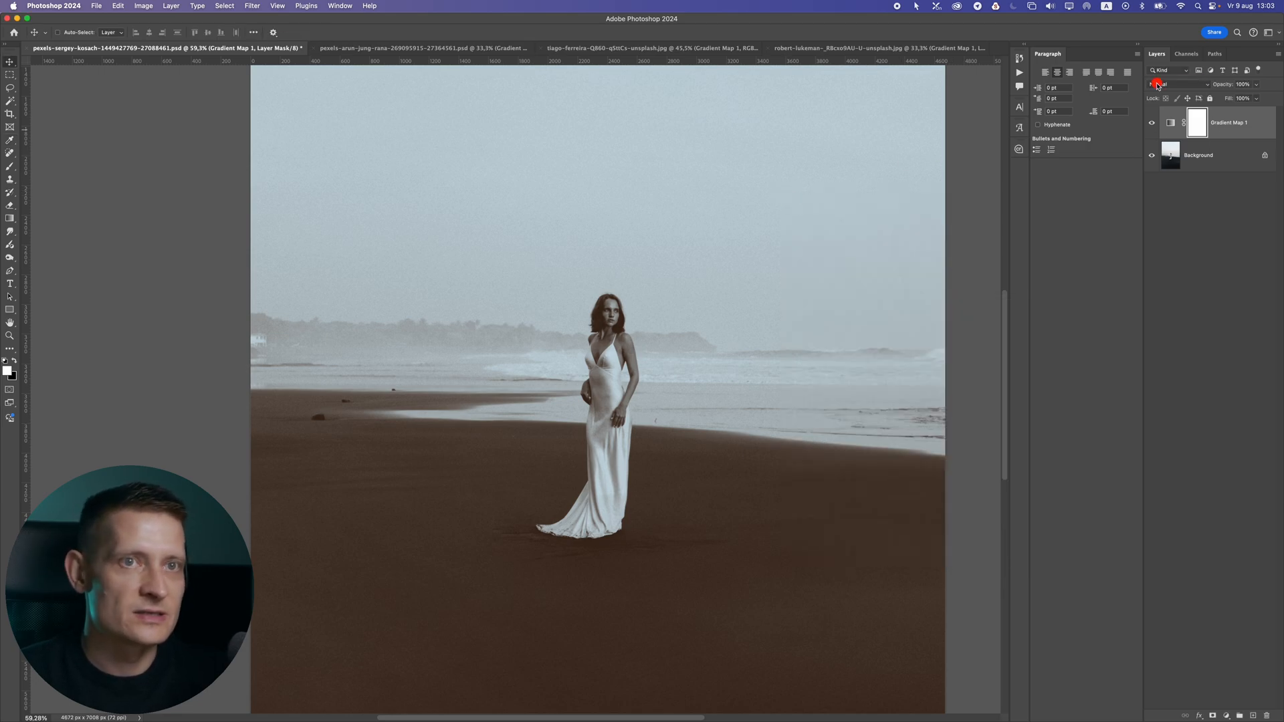
# Set the Gradient Map layer's blend mode to Screen
pyautogui.click(1166, 83)
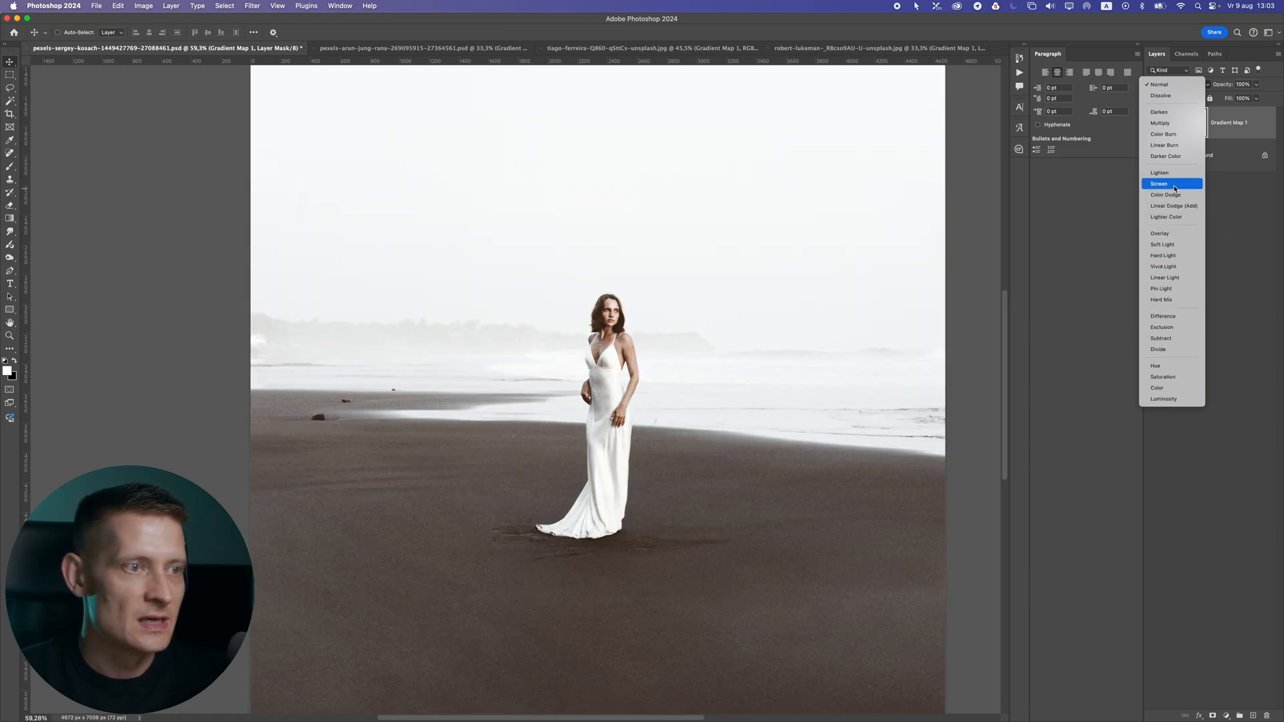
pyautogui.click(1157, 183)
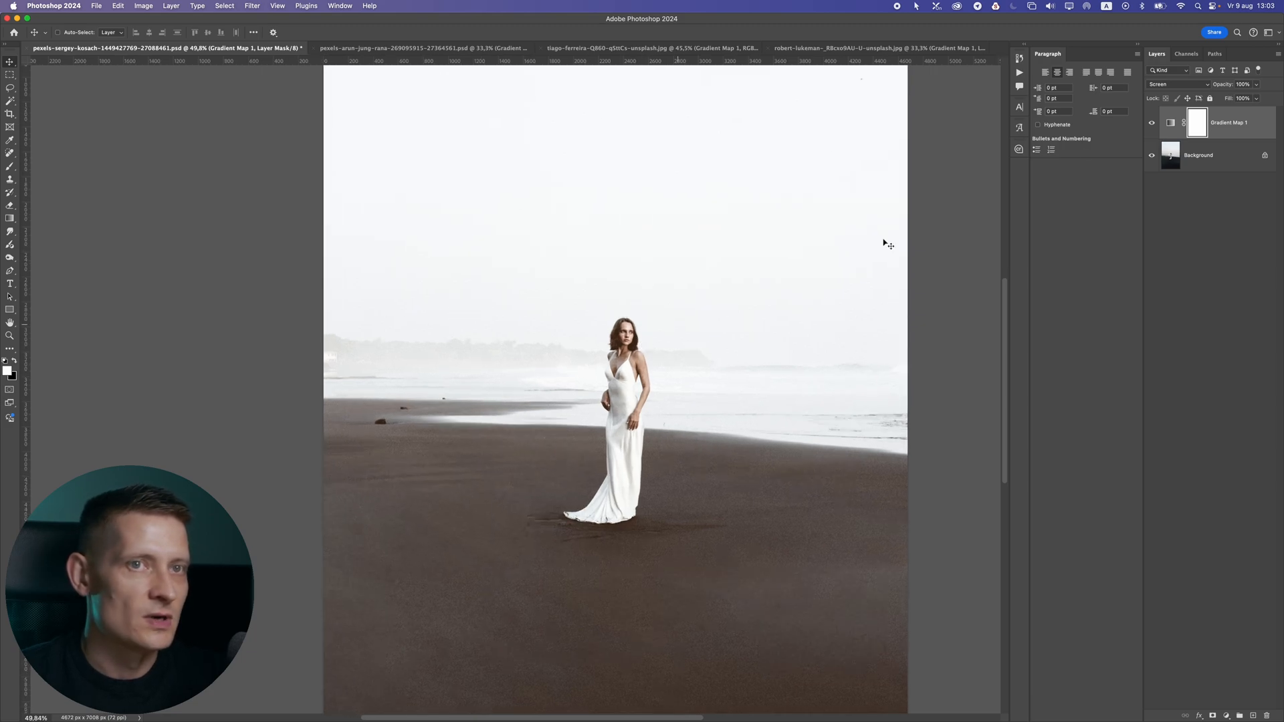
pyautogui.moveTo(1257, 98); pyautogui.dragTo(1241, 97)
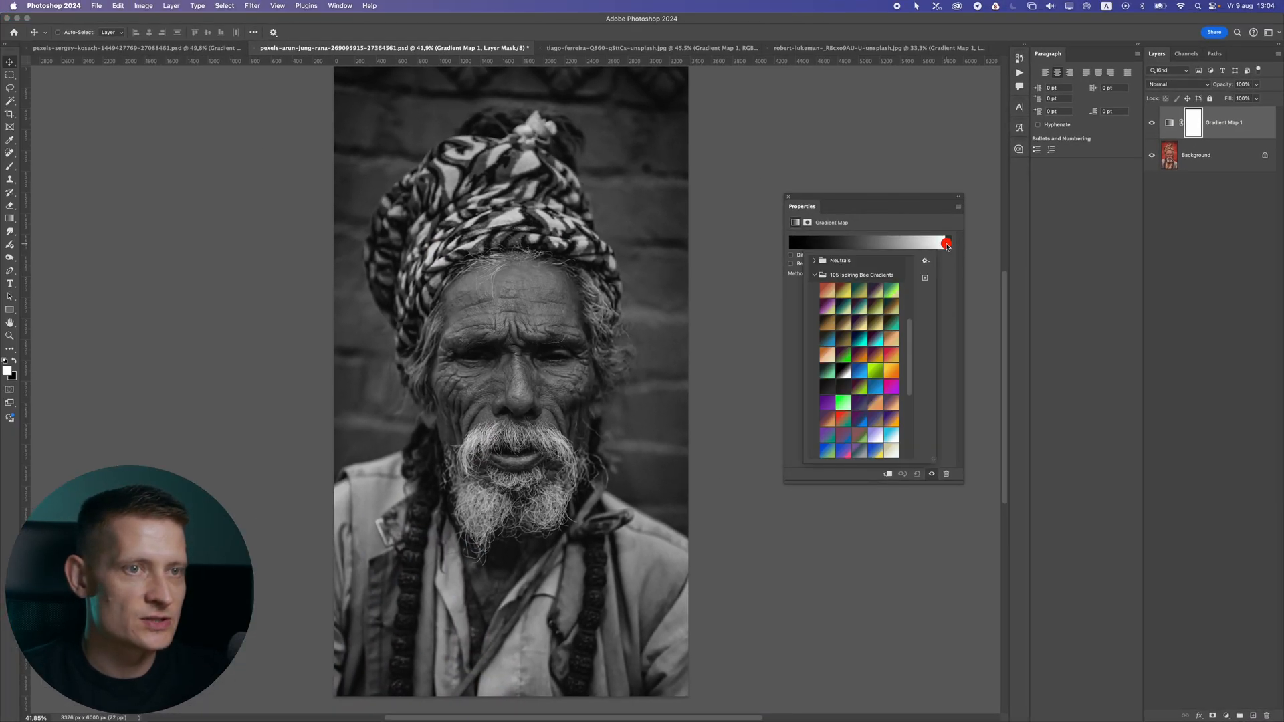
# Try orange and teal presets, then settle on the dark purple-to-gold gradient
pyautogui.click(862, 302)
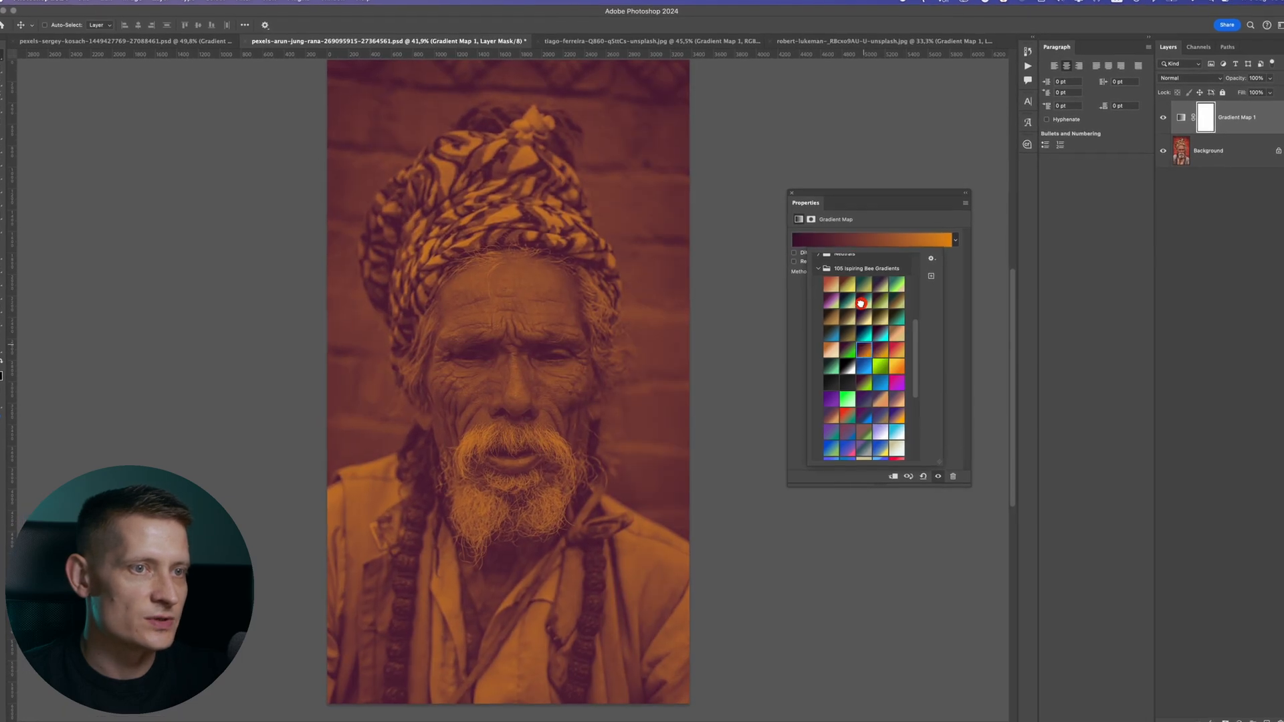
pyautogui.click(862, 303)
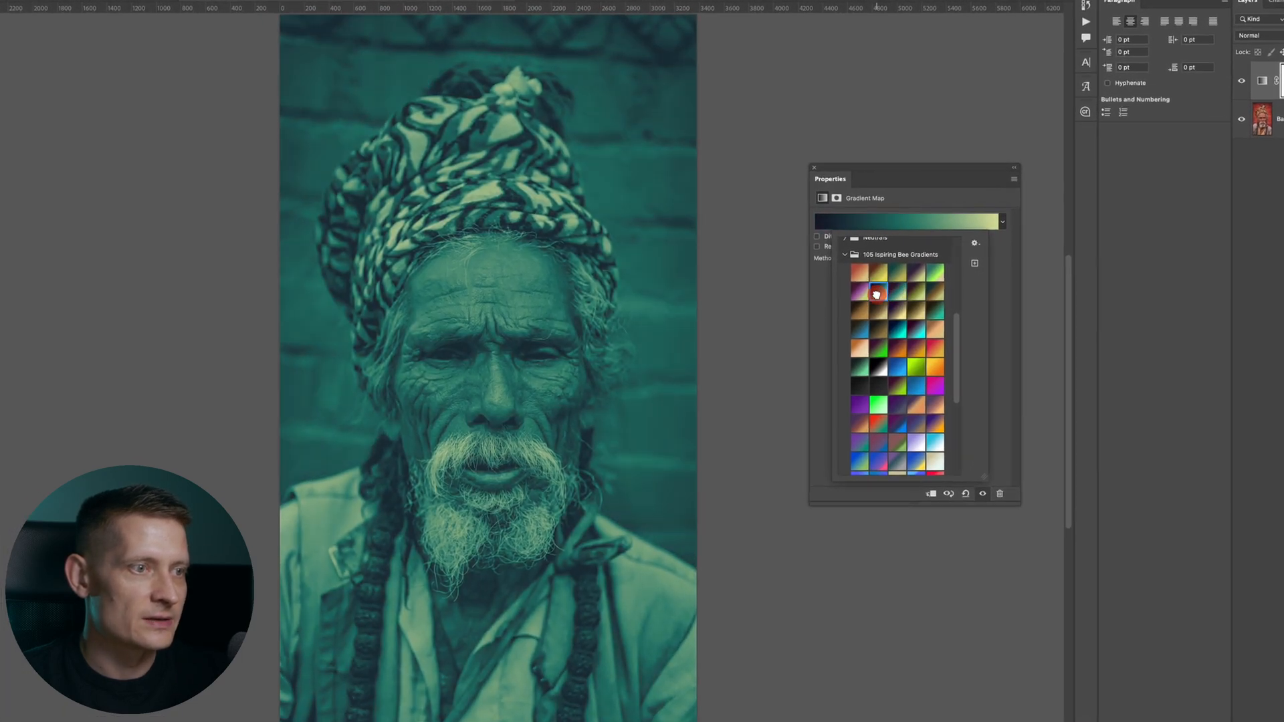
pyautogui.click(877, 292)
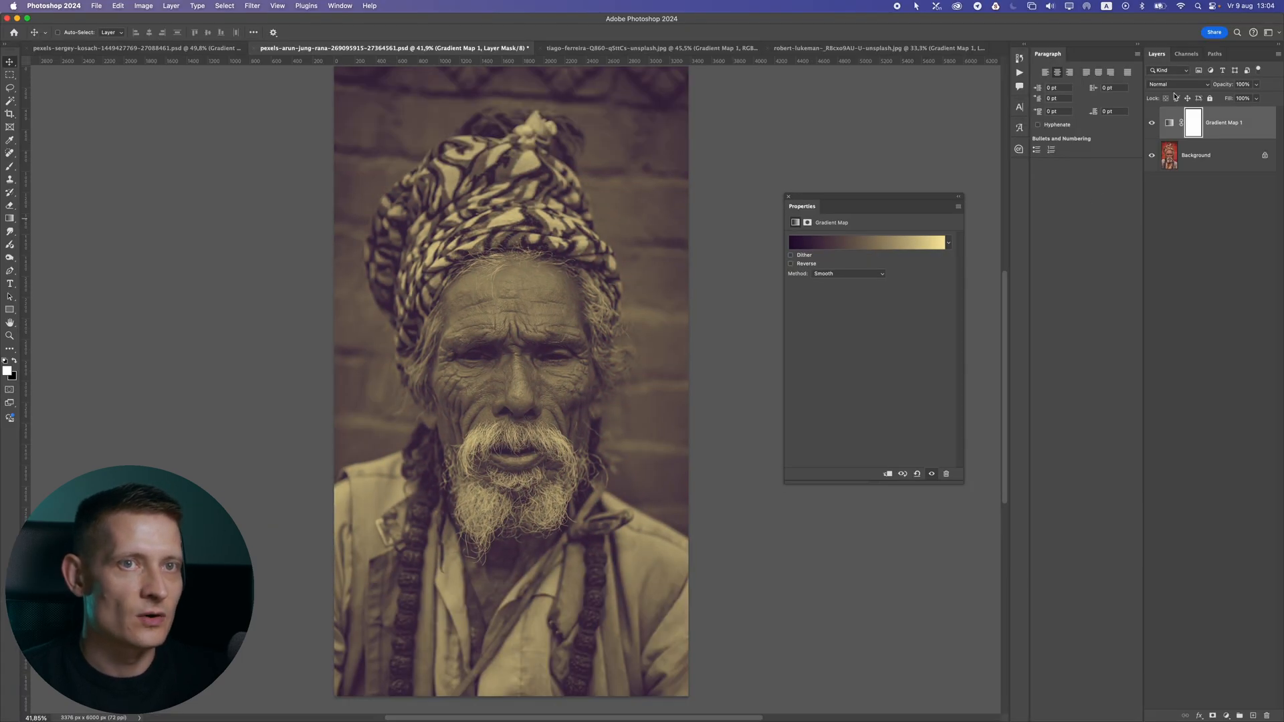